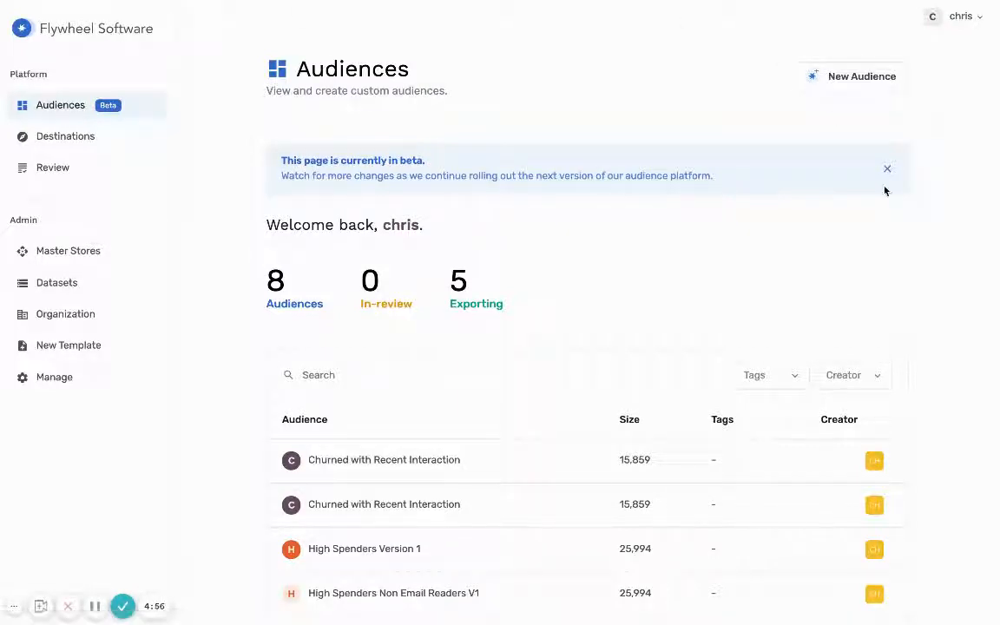
- Close the blue beta banner at the top of the Audiences page
{"action": "left_click", "coordinate": [888, 168]}
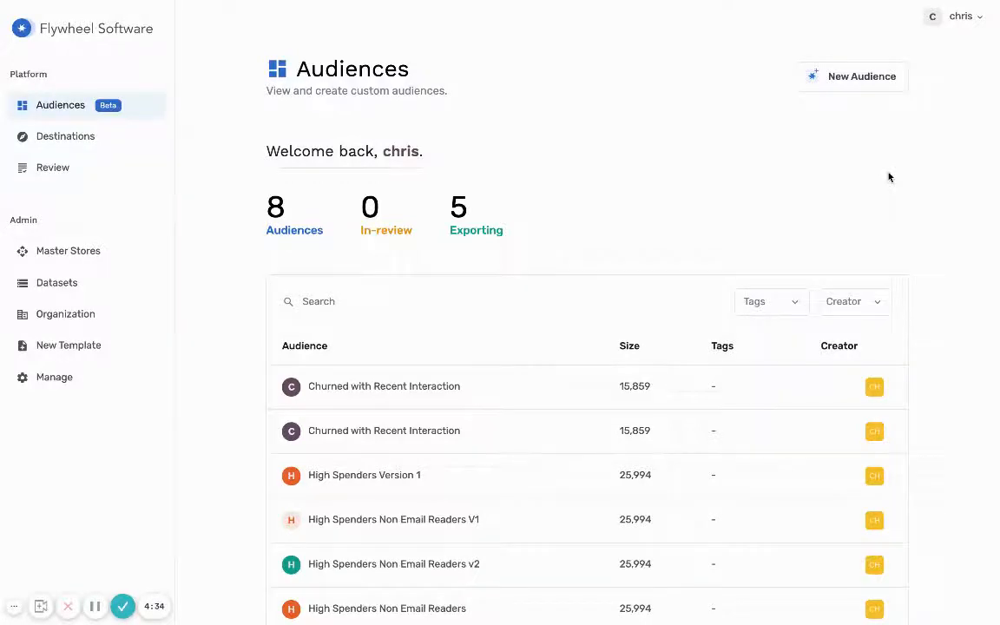
{"action": "mouse_move", "coordinate": [63, 257]}
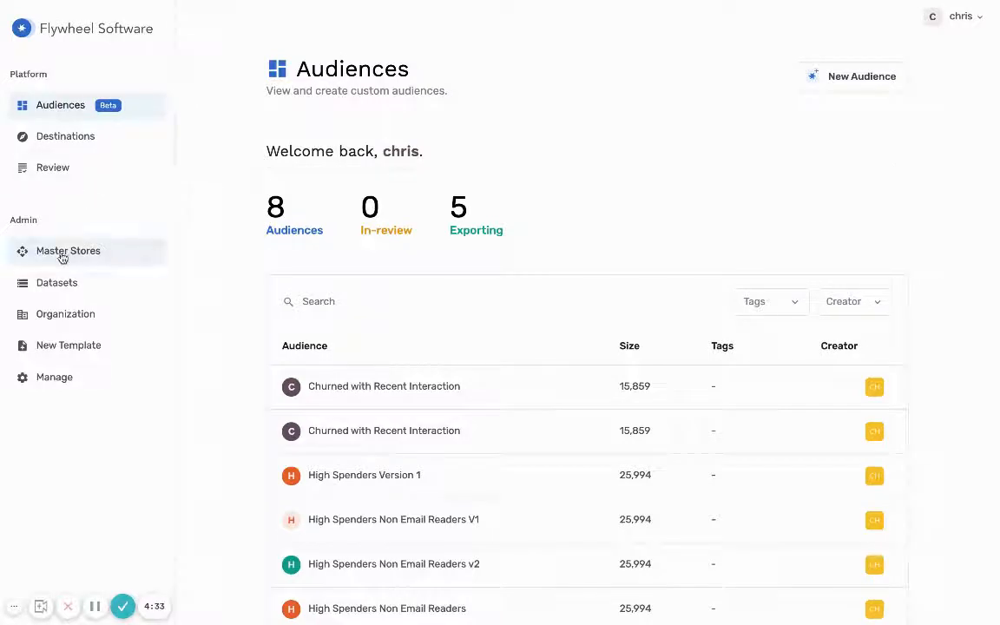
- Go to Master Stores and choose Edit on the Baseball Fans Master Store
{"action": "left_click", "coordinate": [68, 250]}
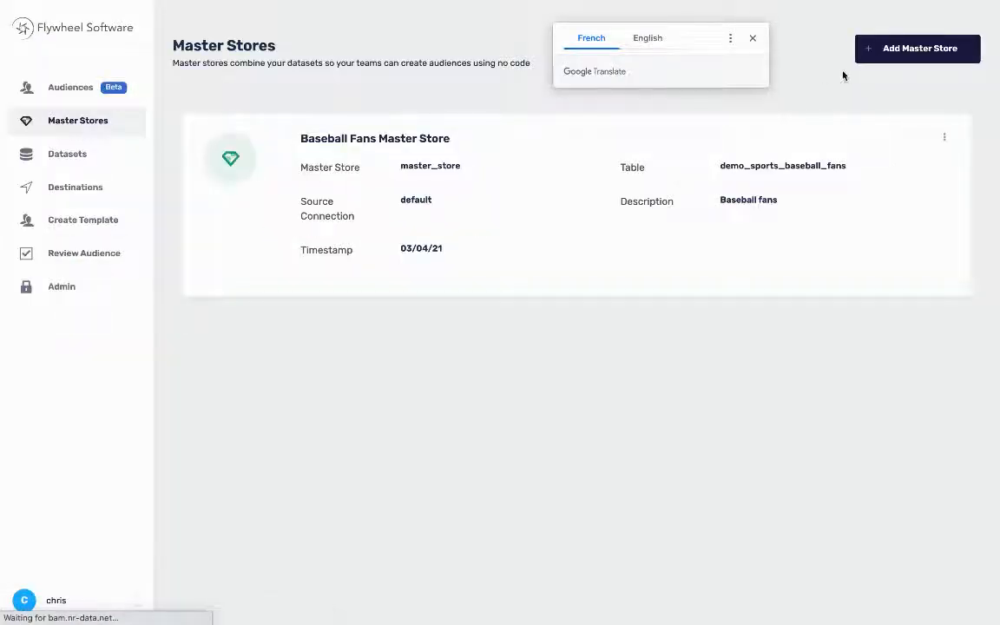
{"action": "left_click", "coordinate": [754, 39]}
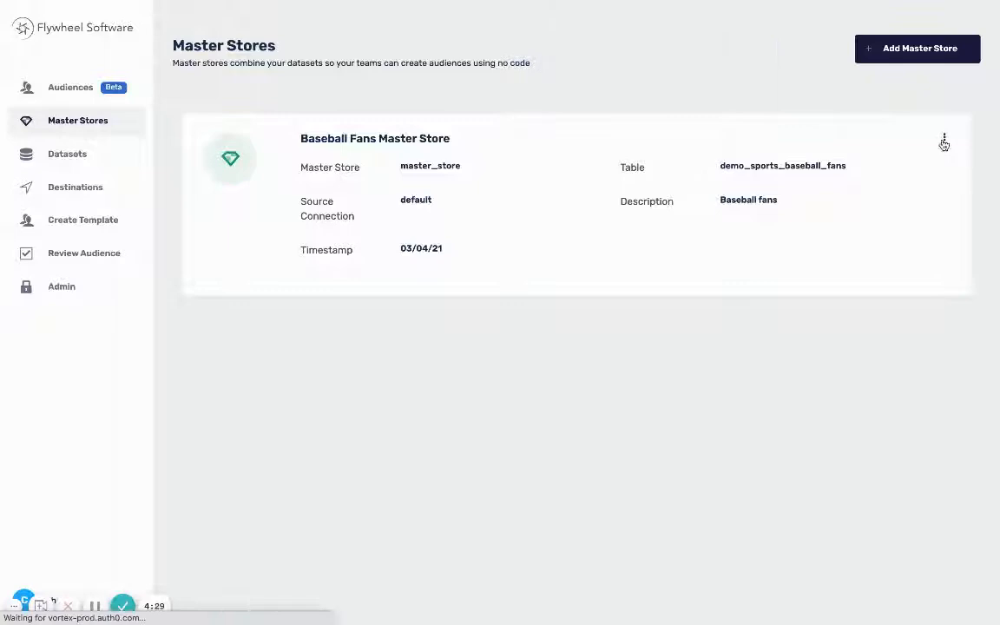
{"action": "mouse_move", "coordinate": [938, 171]}
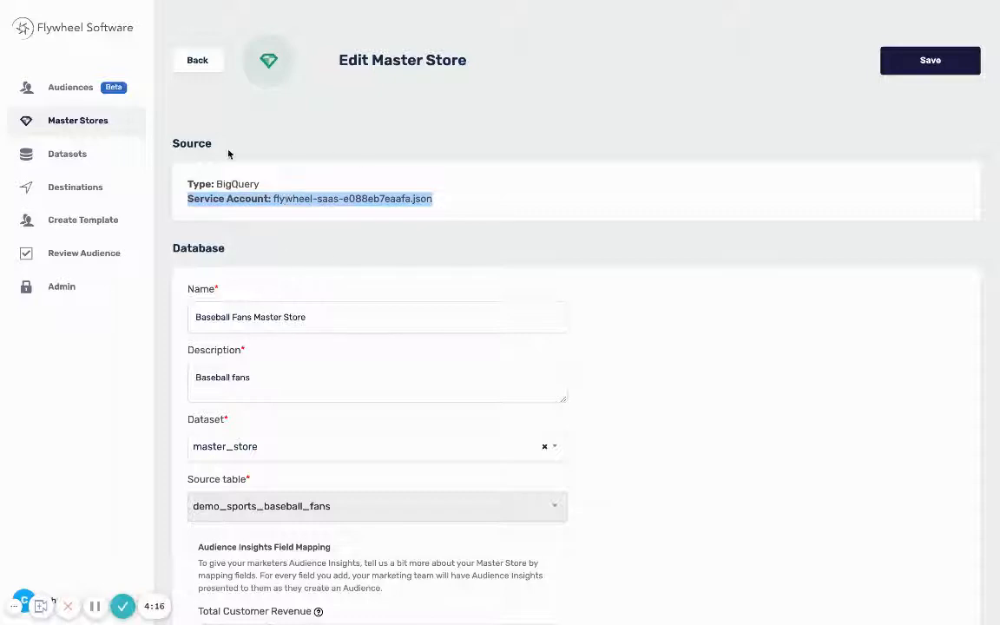
{"action": "mouse_move", "coordinate": [351, 182]}
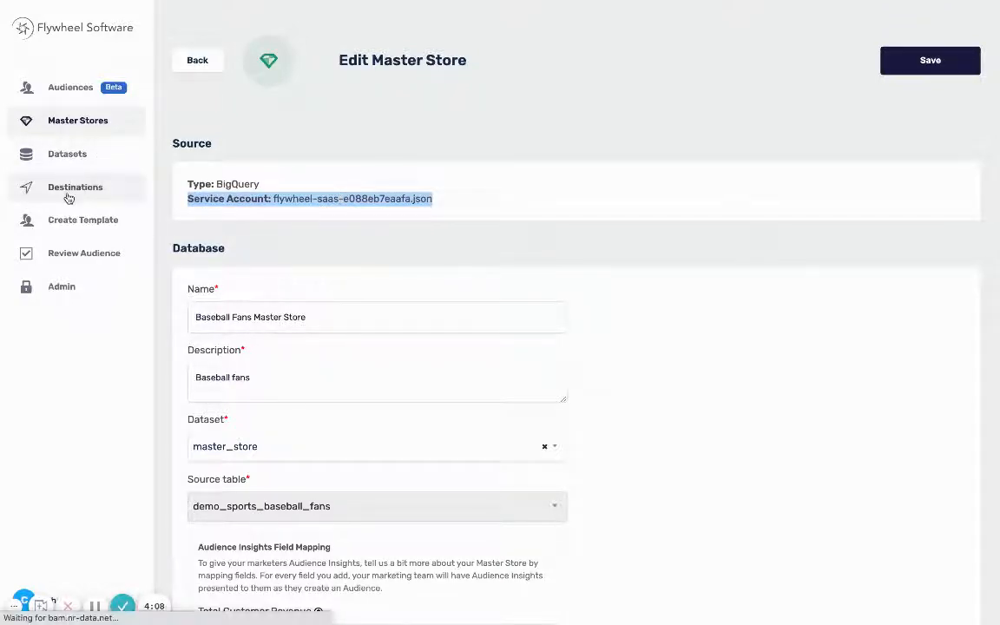
- View the Destinations list, browse the Connect Destination platform choices, and close them without connecting
{"action": "left_click", "coordinate": [74, 187]}
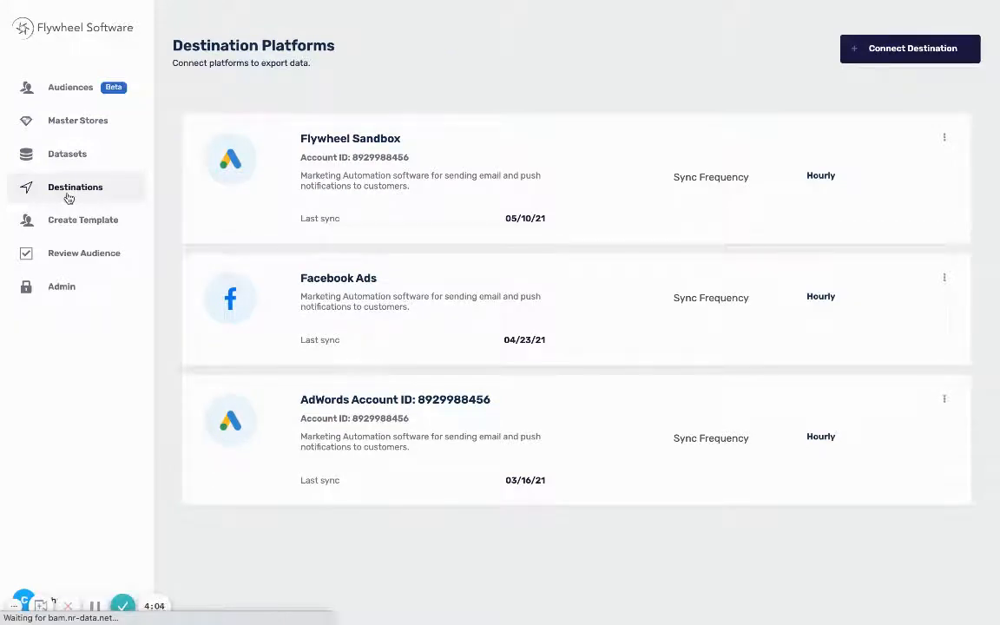
{"action": "mouse_move", "coordinate": [406, 198]}
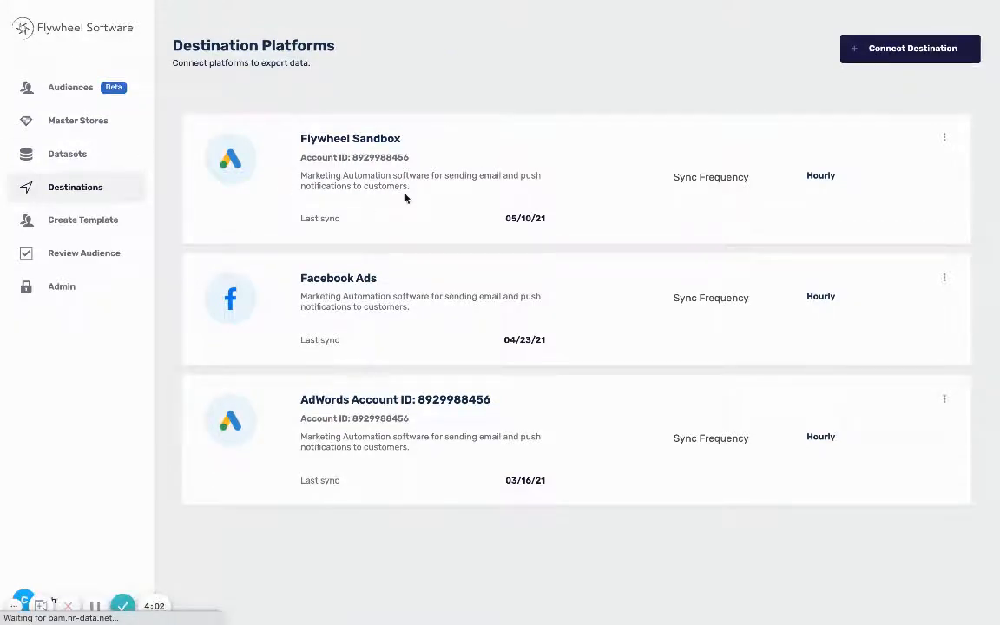
{"action": "mouse_move", "coordinate": [422, 128]}
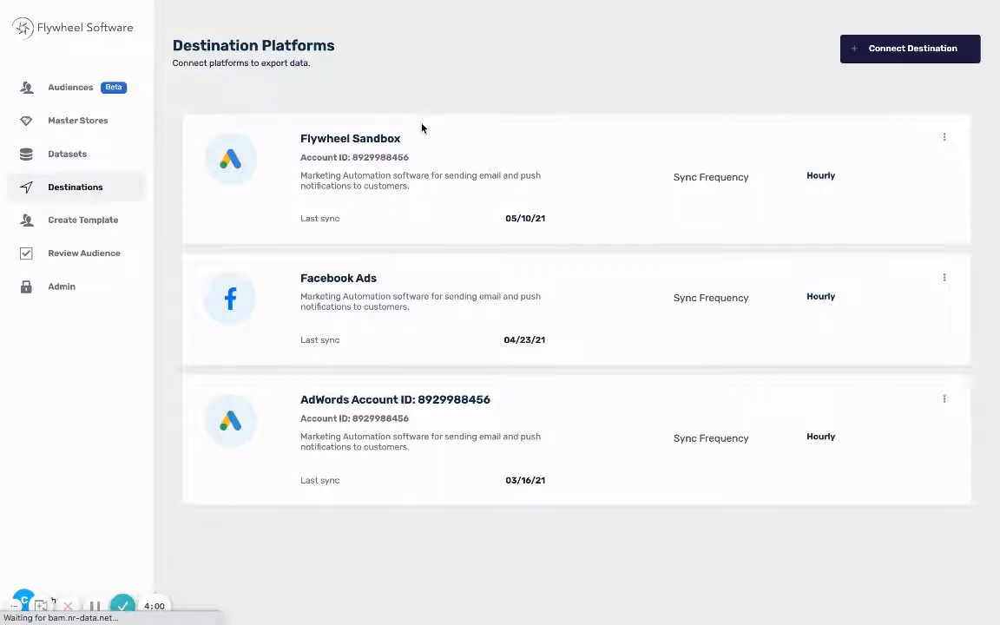
{"action": "double_click", "coordinate": [350, 139]}
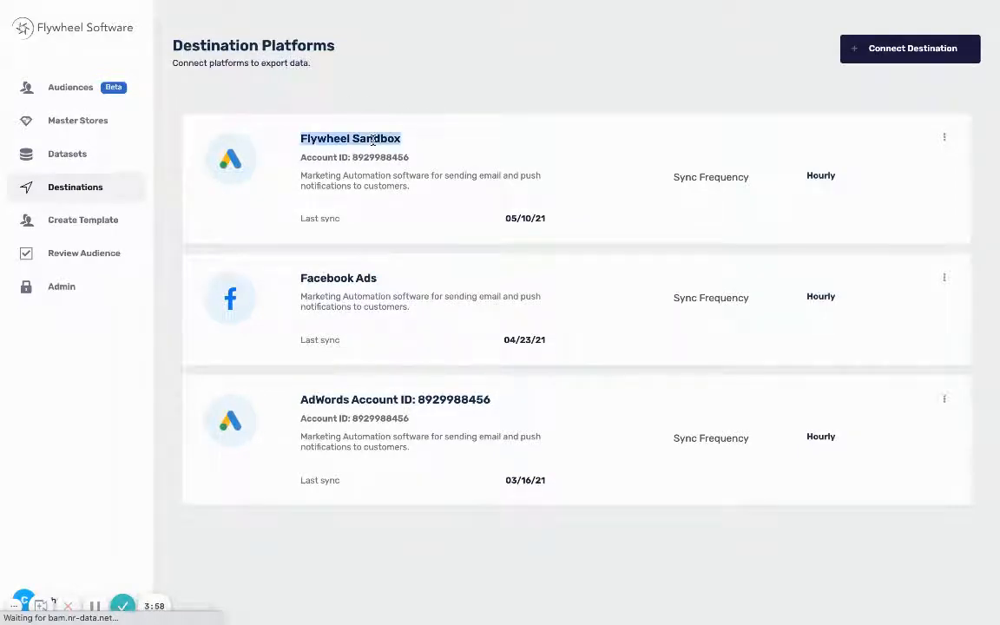
{"action": "mouse_move", "coordinate": [859, 82]}
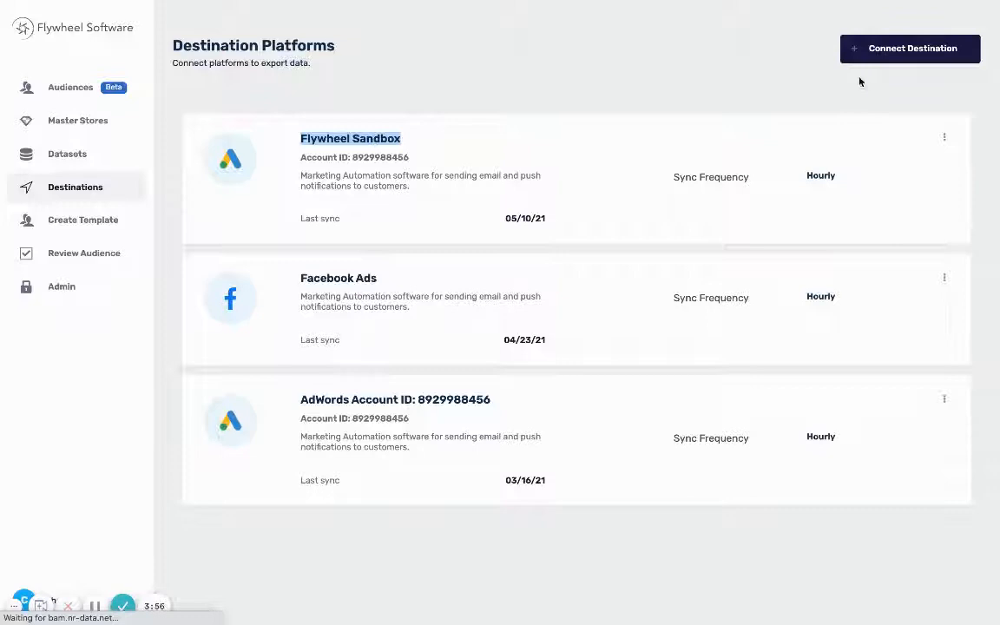
{"action": "mouse_move", "coordinate": [893, 59]}
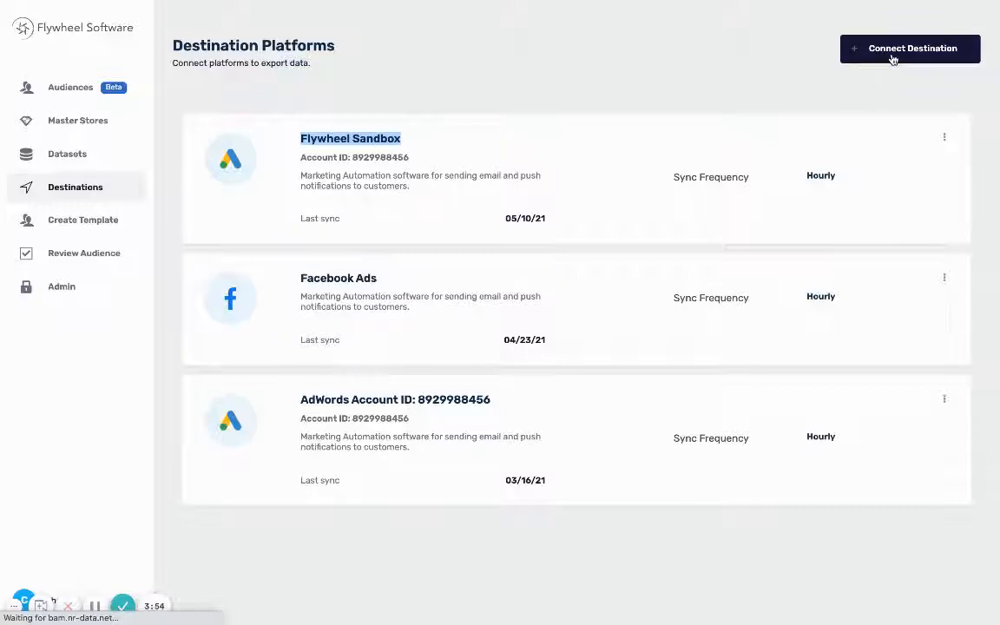
{"action": "left_click", "coordinate": [910, 49]}
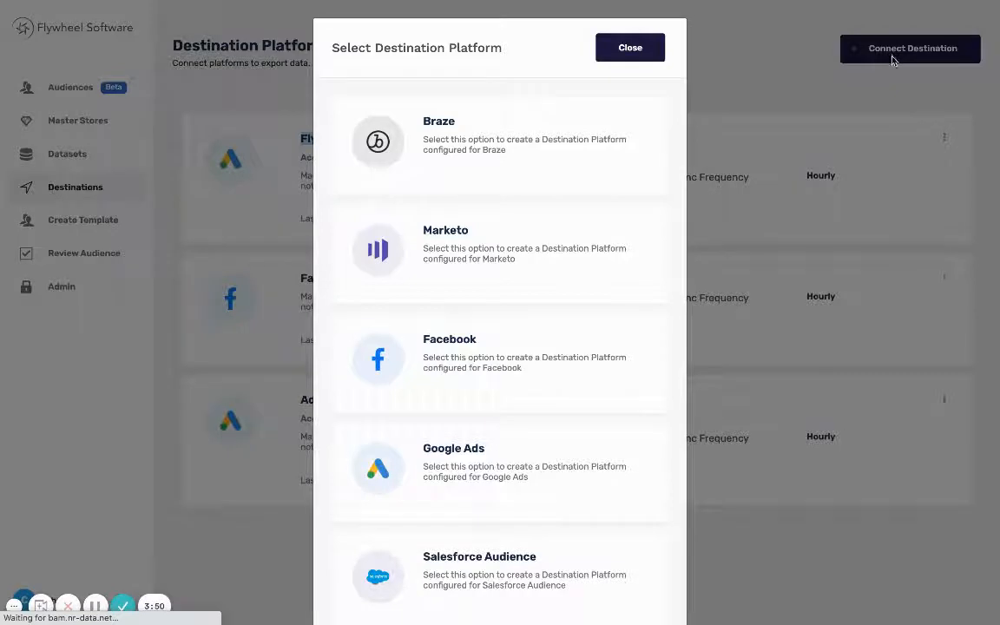
{"action": "scroll", "scroll_direction": "down", "scroll_amount": 3}
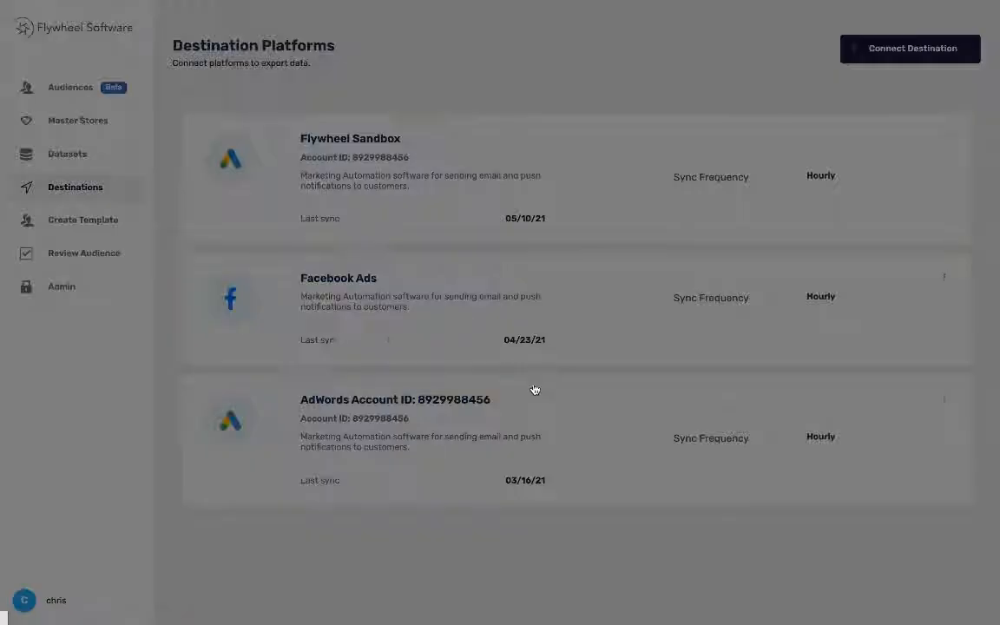
{"action": "left_click", "coordinate": [910, 49]}
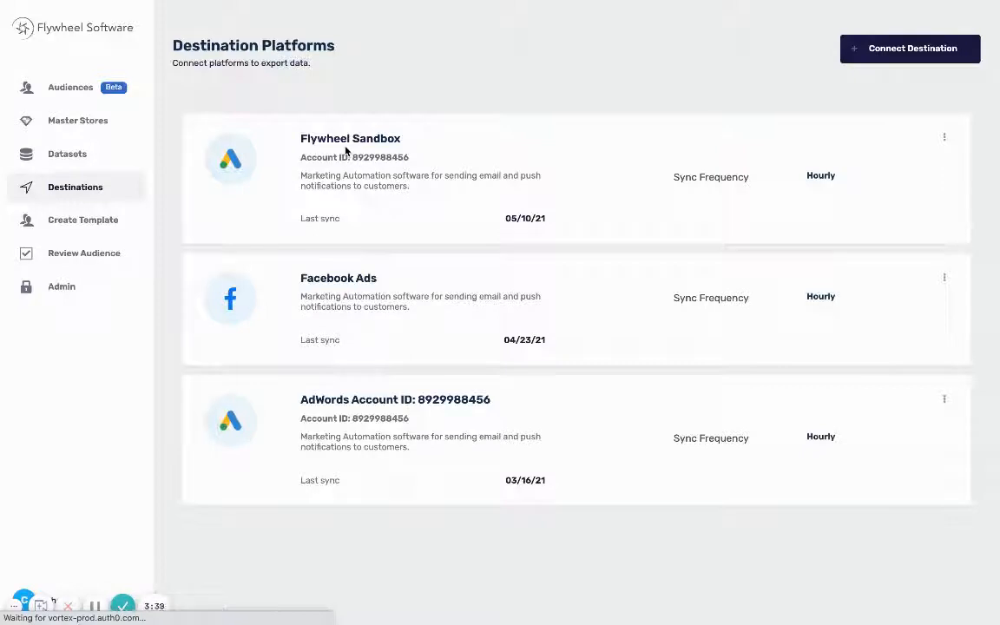
{"action": "mouse_move", "coordinate": [393, 104]}
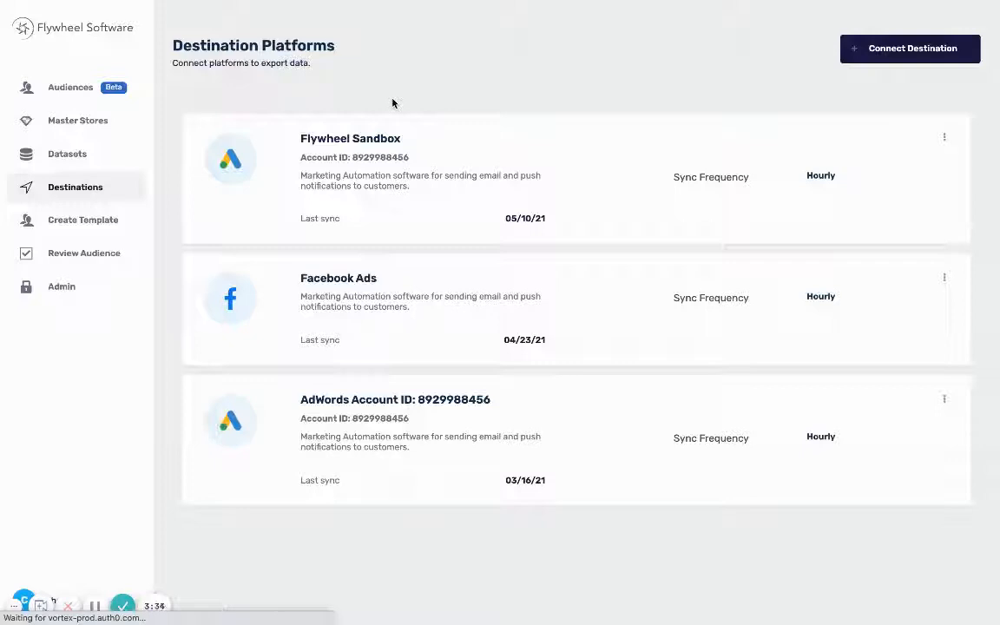
{"action": "mouse_move", "coordinate": [78, 87]}
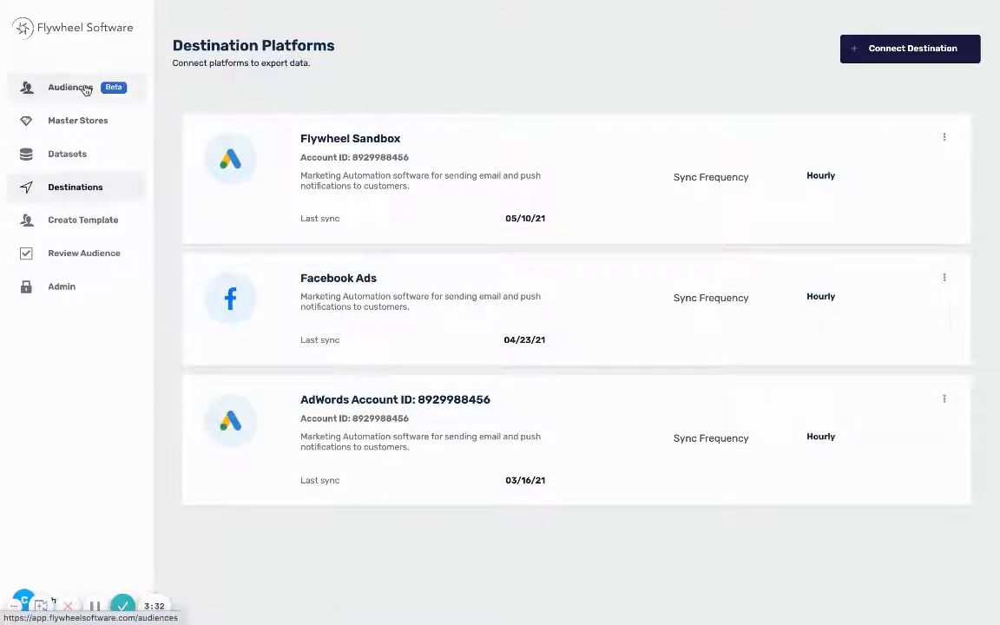
{"action": "left_click", "coordinate": [70, 87]}
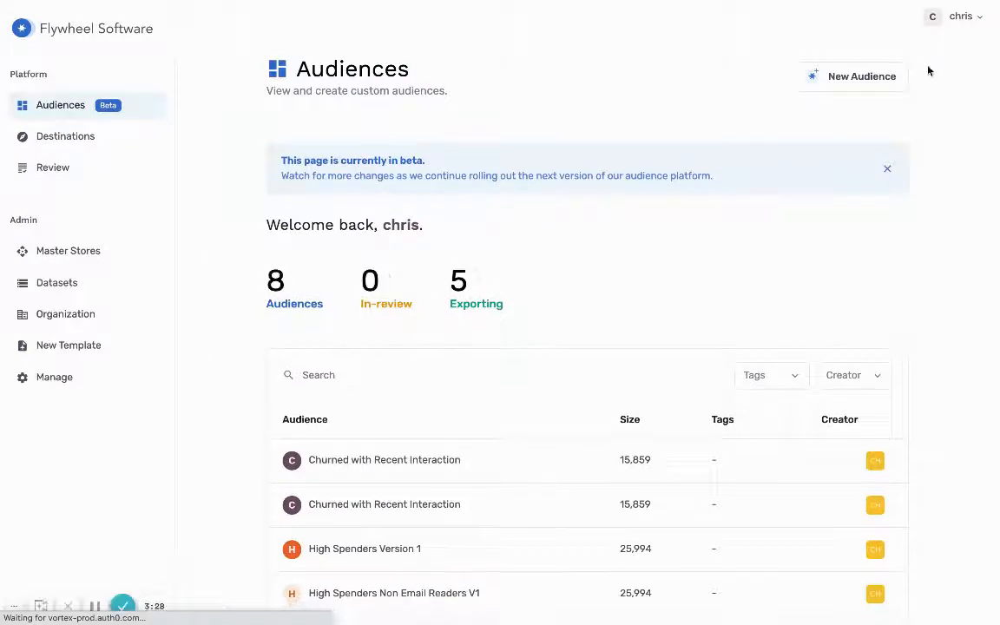
{"action": "mouse_move", "coordinate": [868, 90]}
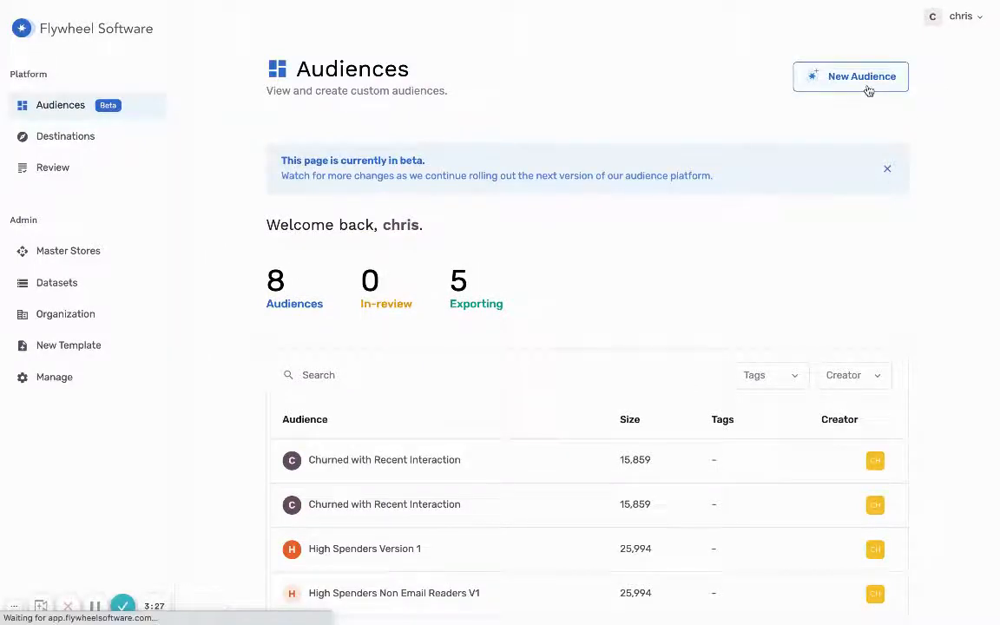
{"action": "left_click", "coordinate": [851, 77]}
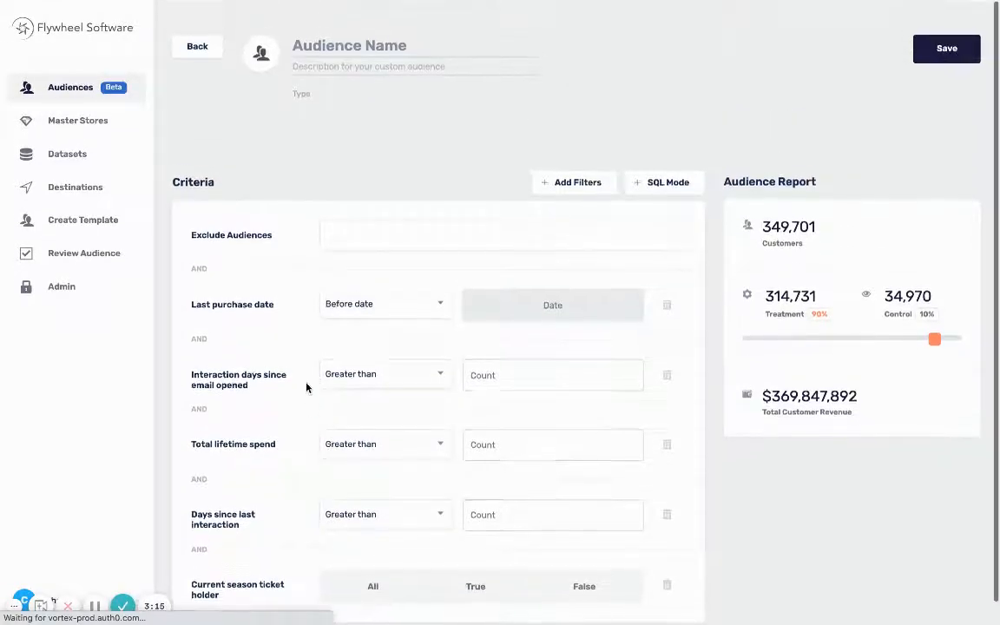
{"action": "mouse_move", "coordinate": [337, 408]}
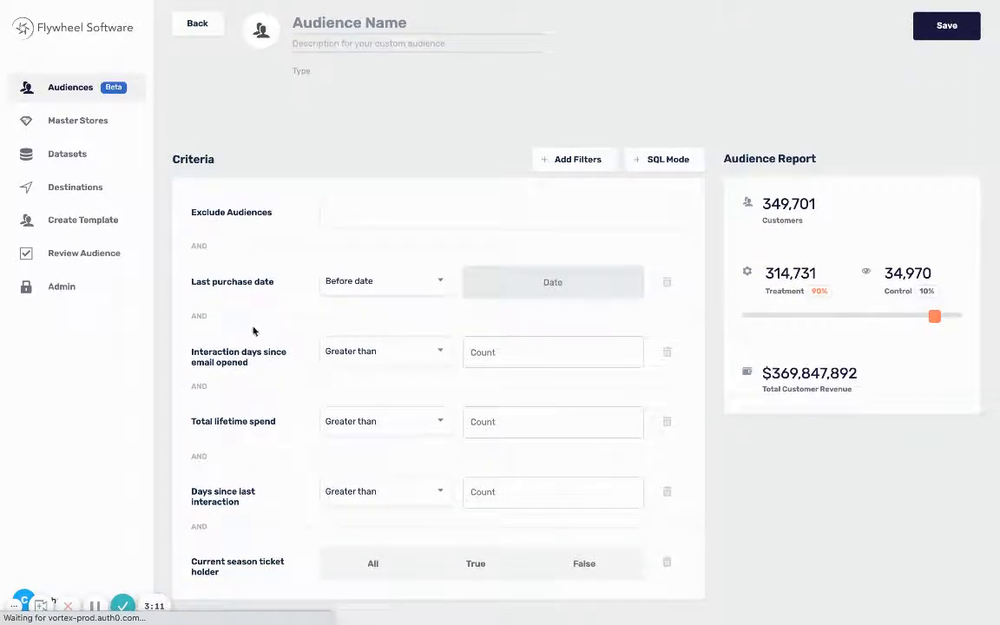
{"action": "mouse_move", "coordinate": [247, 382]}
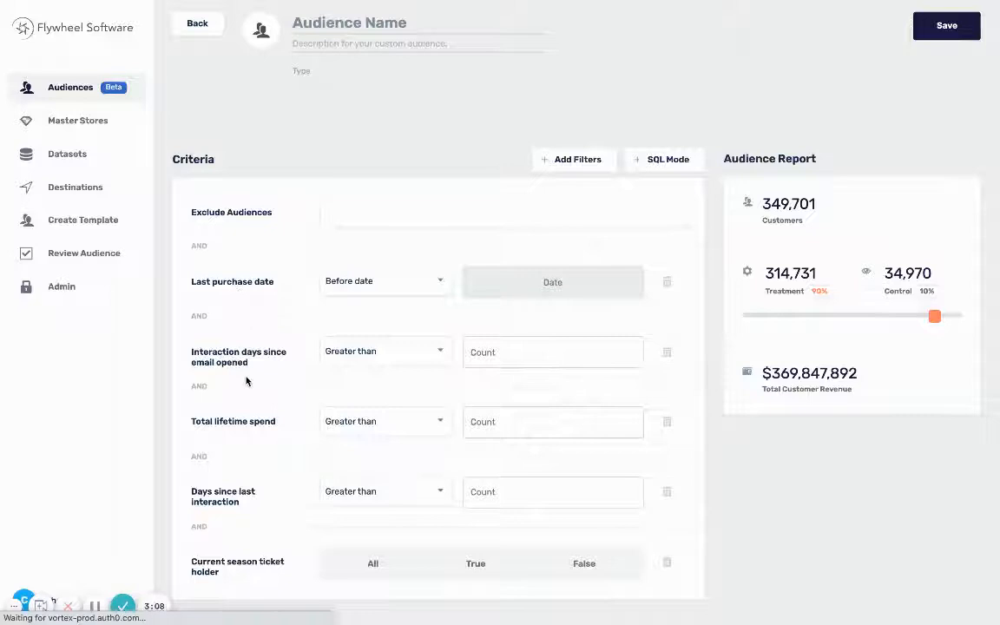
{"action": "mouse_move", "coordinate": [222, 497]}
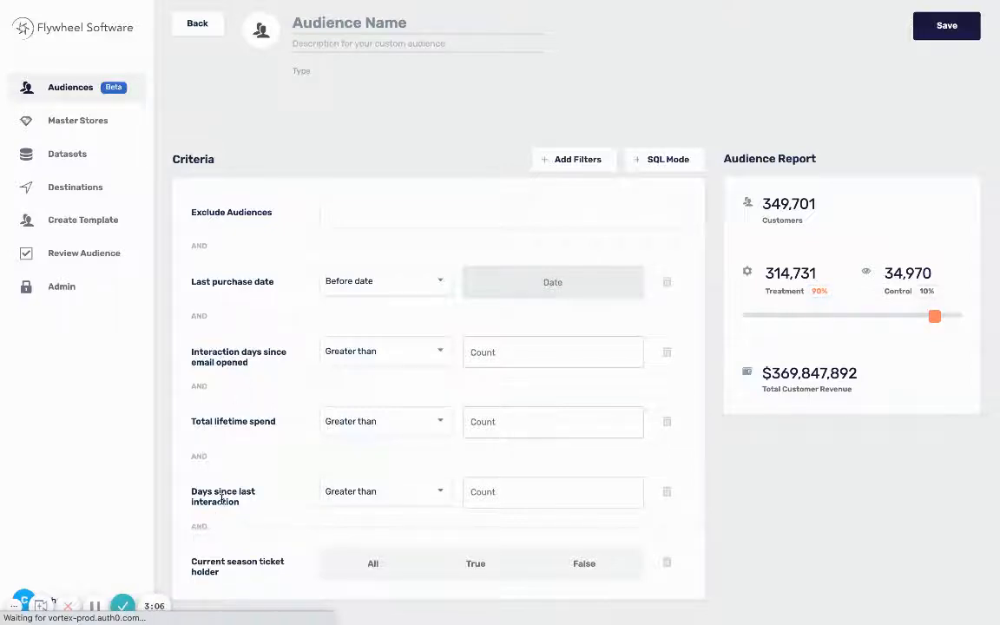
{"action": "double_click", "coordinate": [223, 496]}
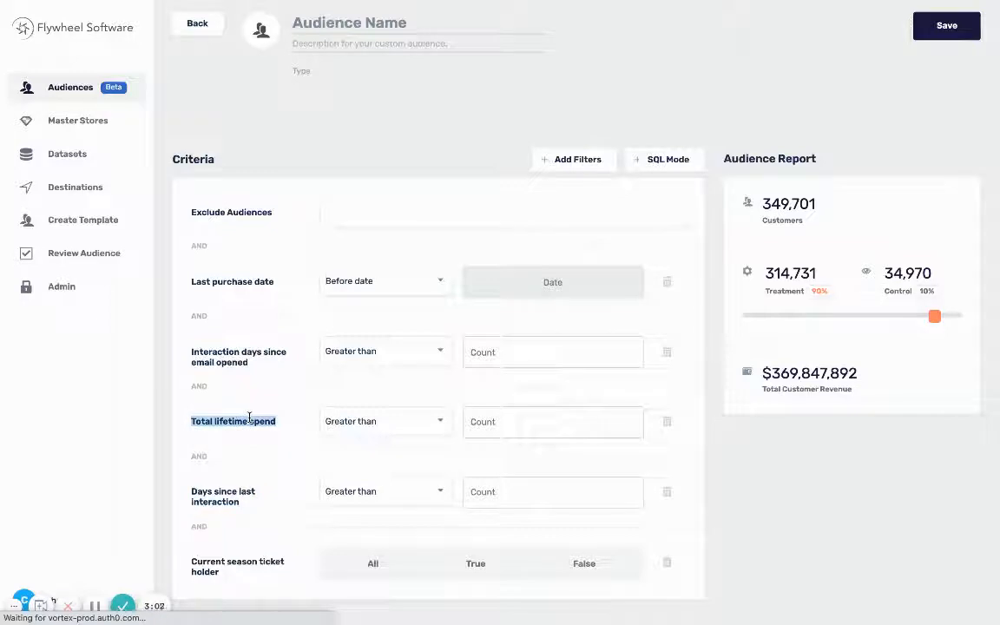
{"action": "mouse_move", "coordinate": [472, 295]}
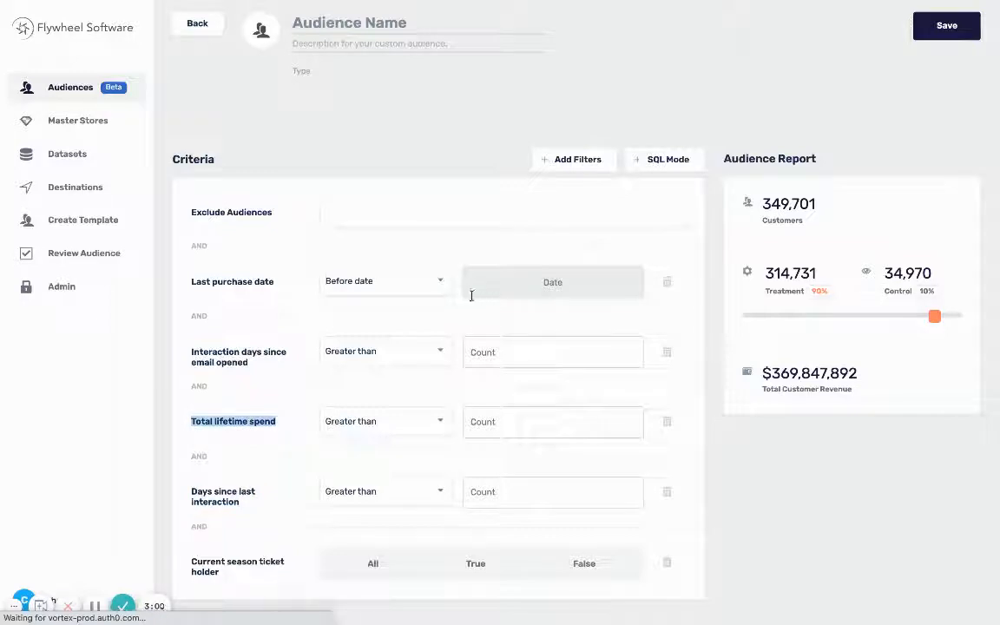
{"action": "mouse_move", "coordinate": [431, 288]}
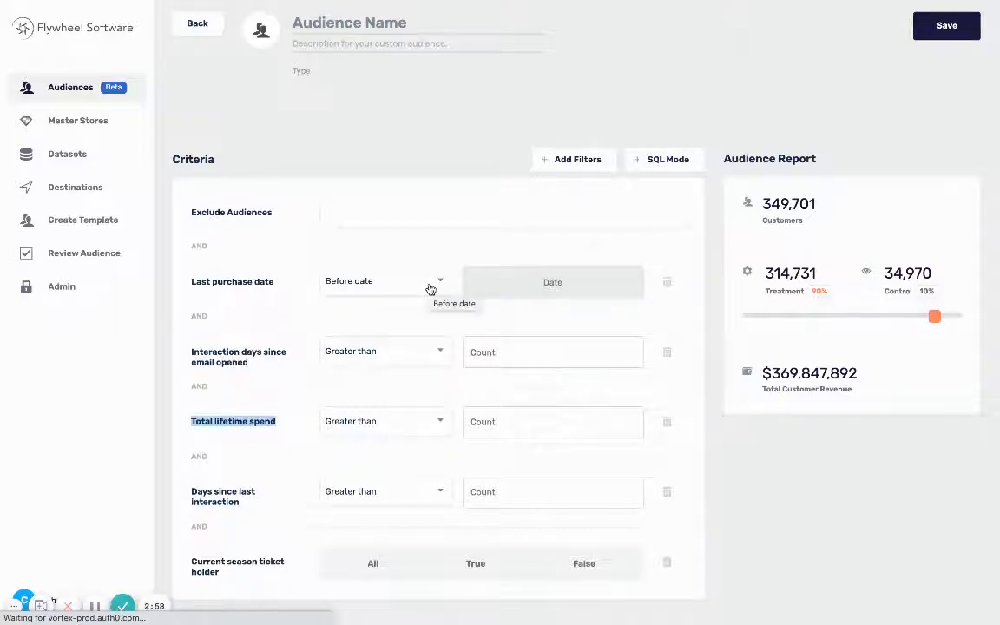
- Filter Last purchase date before 01/01/2021 and Days since last interaction less than 60
{"action": "left_click", "coordinate": [552, 282]}
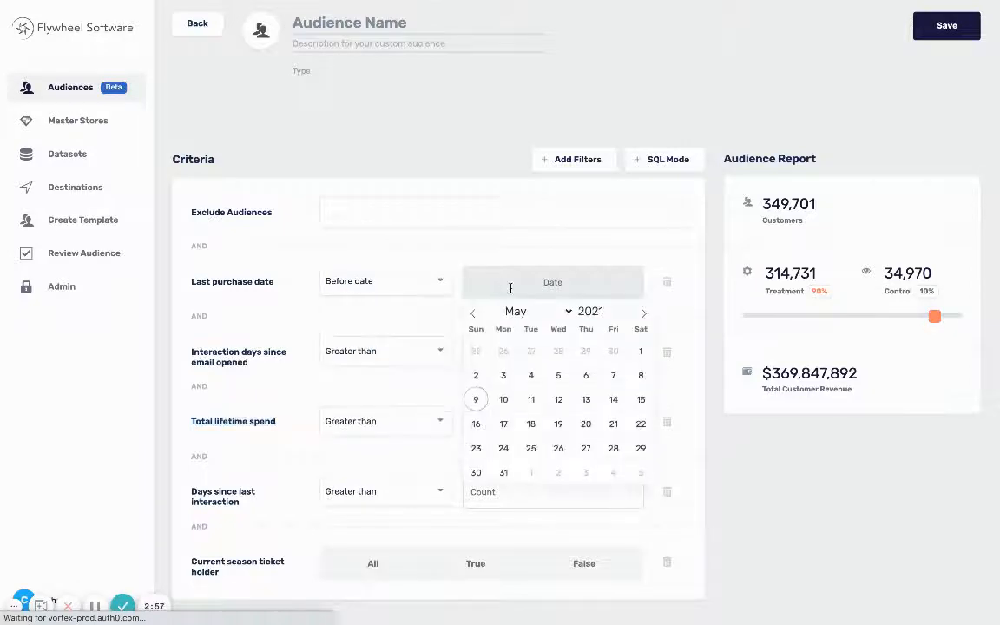
{"action": "left_click", "coordinate": [516, 311]}
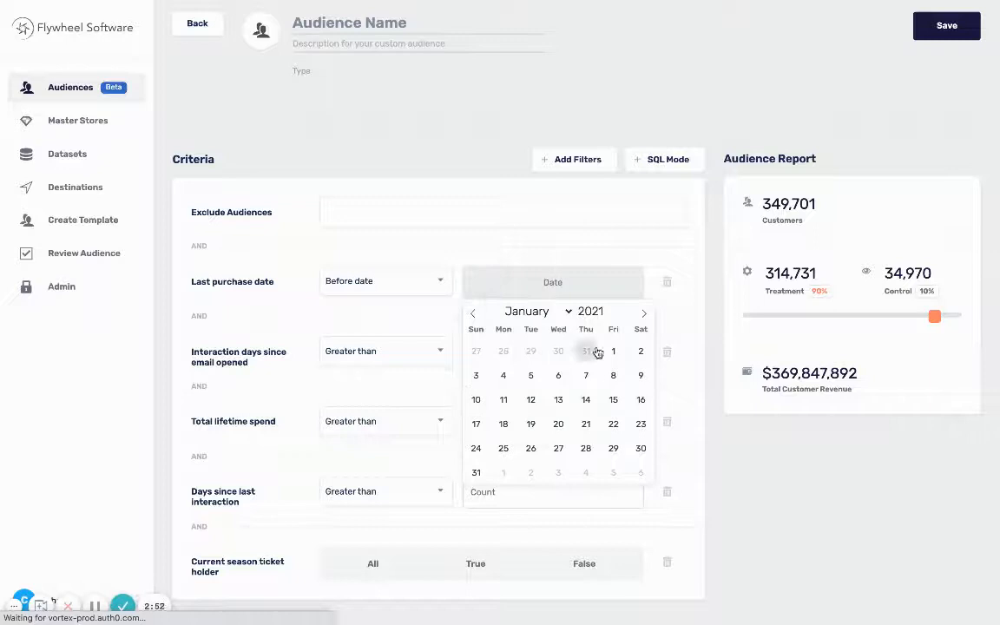
{"action": "left_click", "coordinate": [613, 351]}
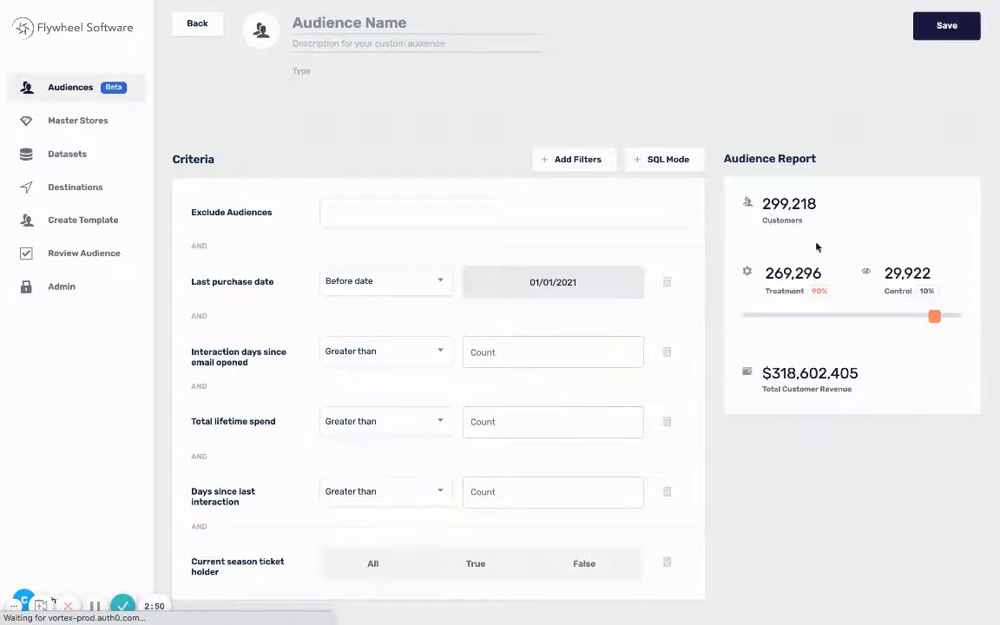
{"action": "mouse_move", "coordinate": [836, 217]}
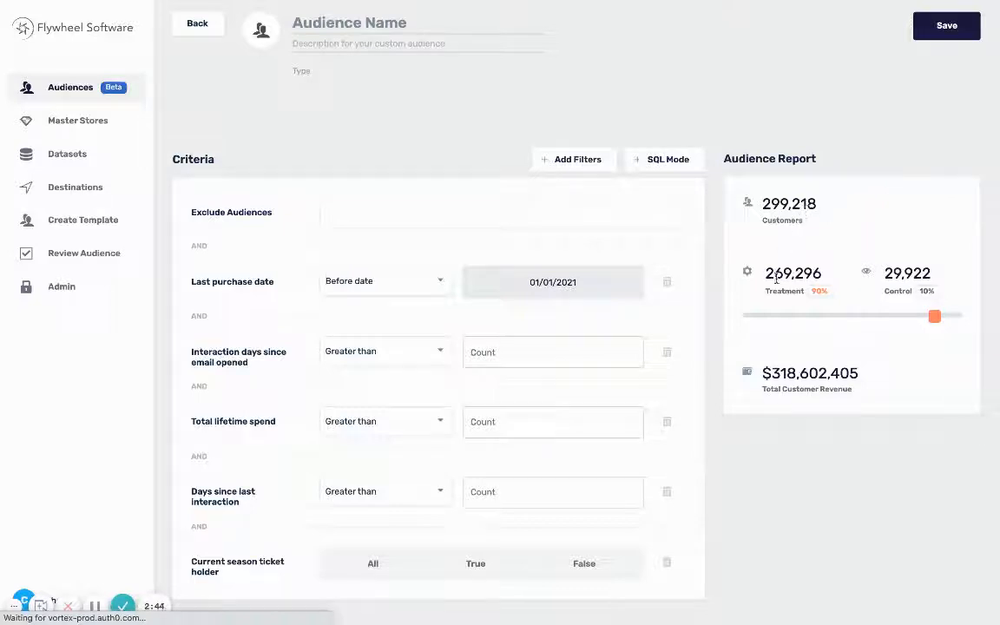
{"action": "mouse_move", "coordinate": [451, 480]}
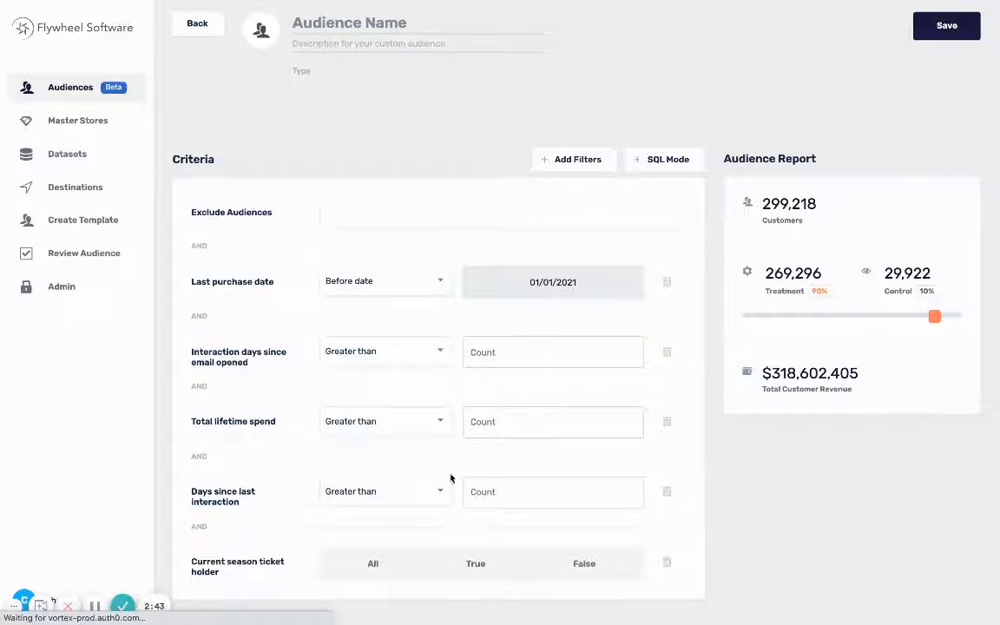
{"action": "left_click", "coordinate": [386, 351]}
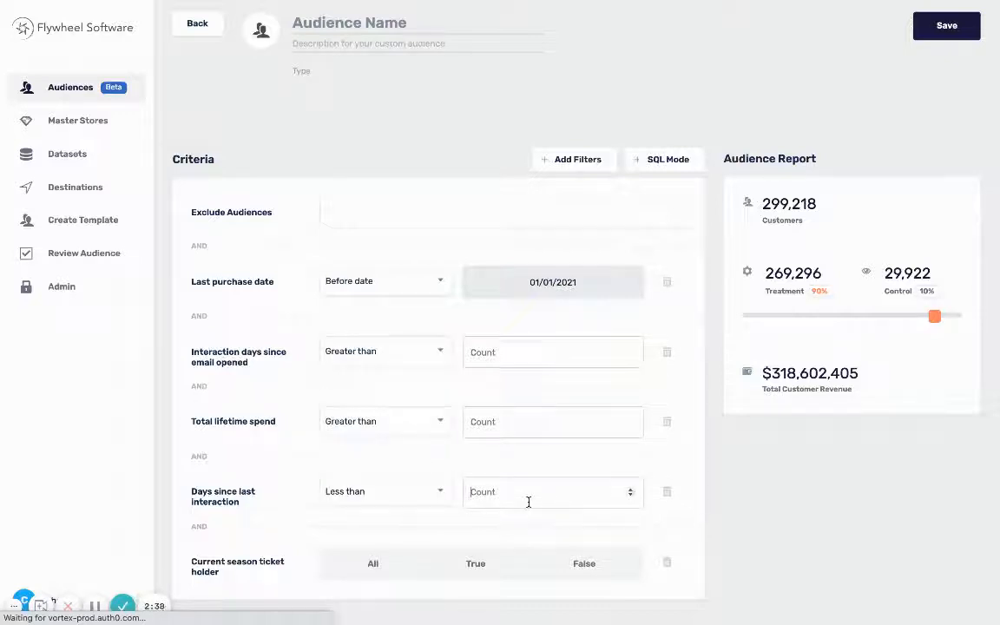
{"action": "type", "text": "60"}
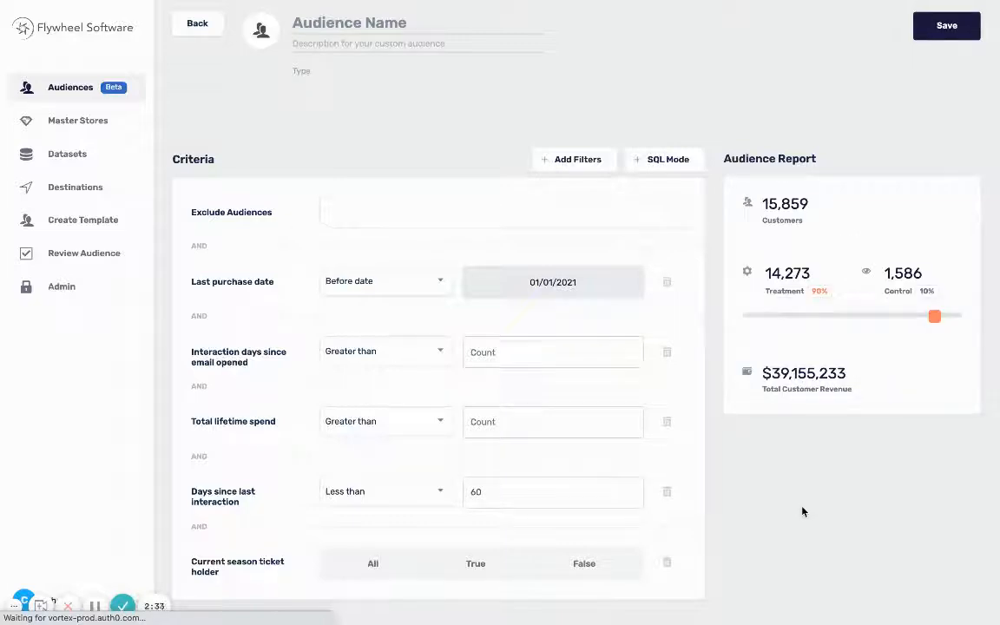
{"action": "mouse_move", "coordinate": [813, 306]}
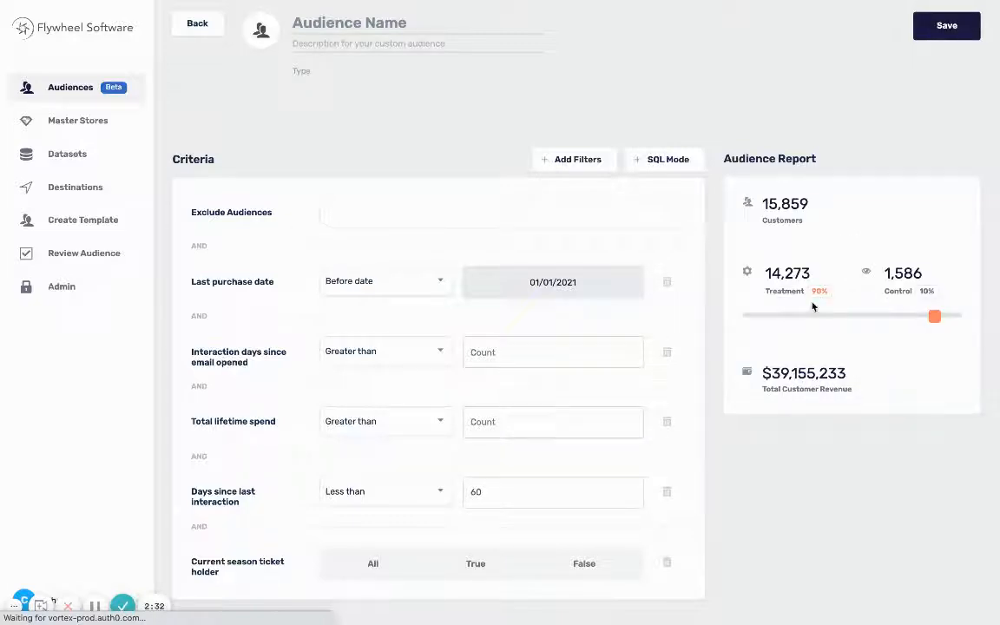
- Slide the treatment/control split to 100% treatment for all 15,859 customers
{"action": "double_click", "coordinate": [785, 205]}
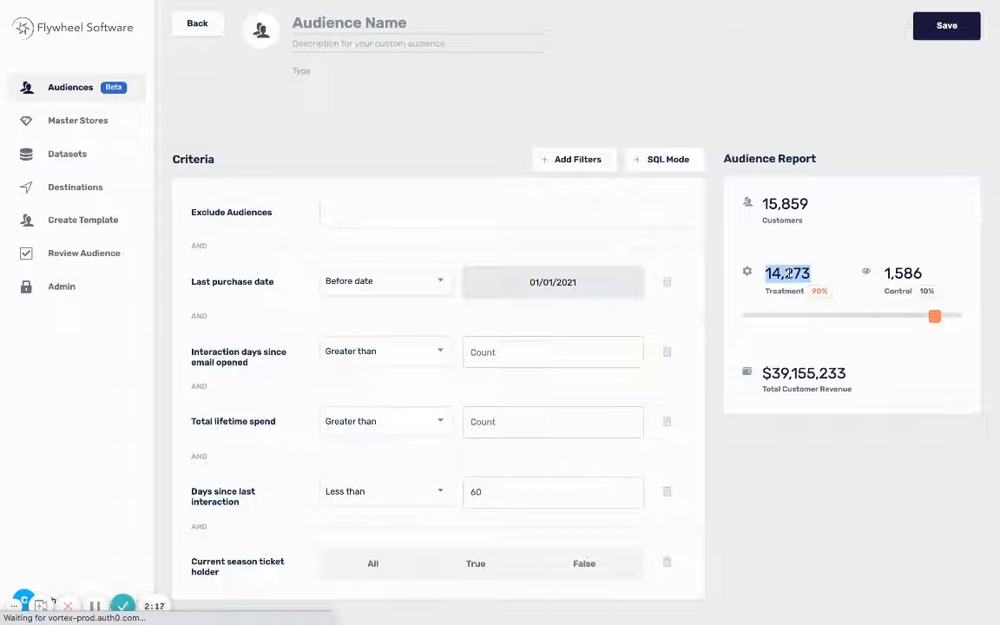
{"action": "mouse_move", "coordinate": [919, 278]}
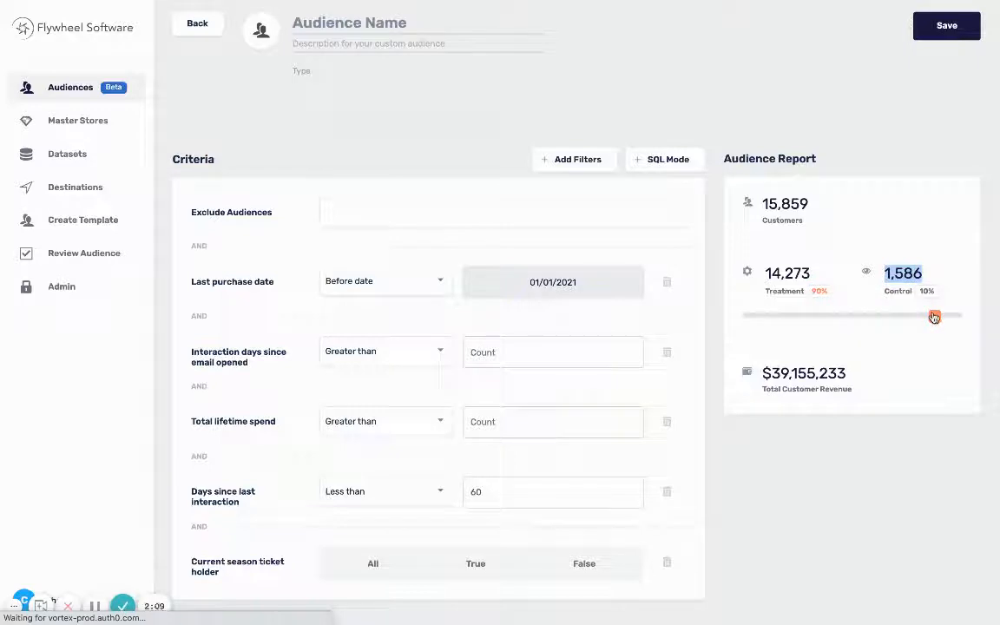
{"action": "left_click_drag", "start_coordinate": [934, 316], "coordinate": [955, 316]}
{"action": "type", "text": "Churned"}
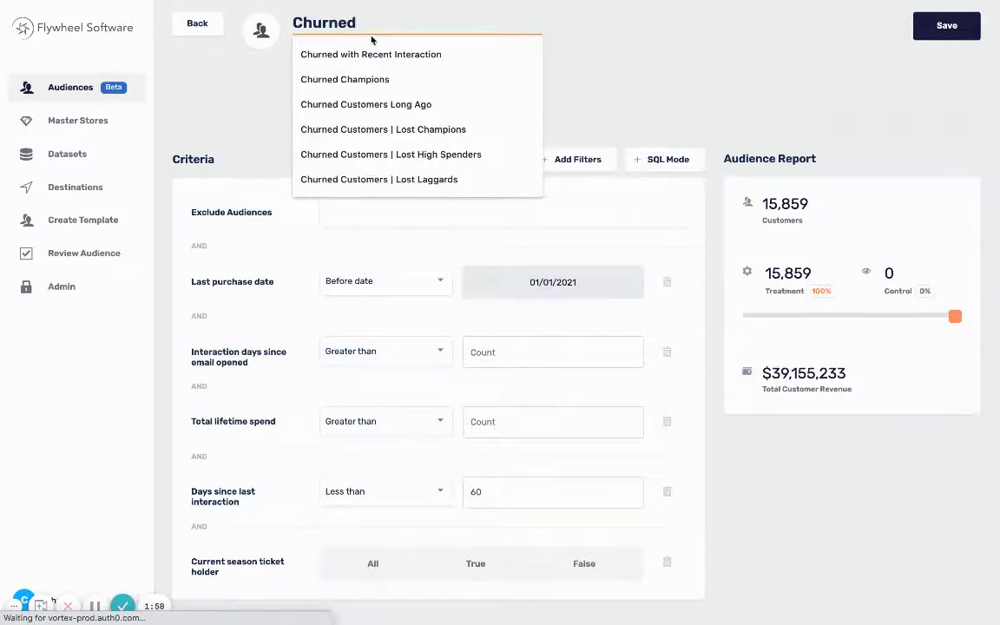
- Name the audience 'Churned with Recent Interaction', add its description and save it
{"action": "left_click", "coordinate": [372, 54]}
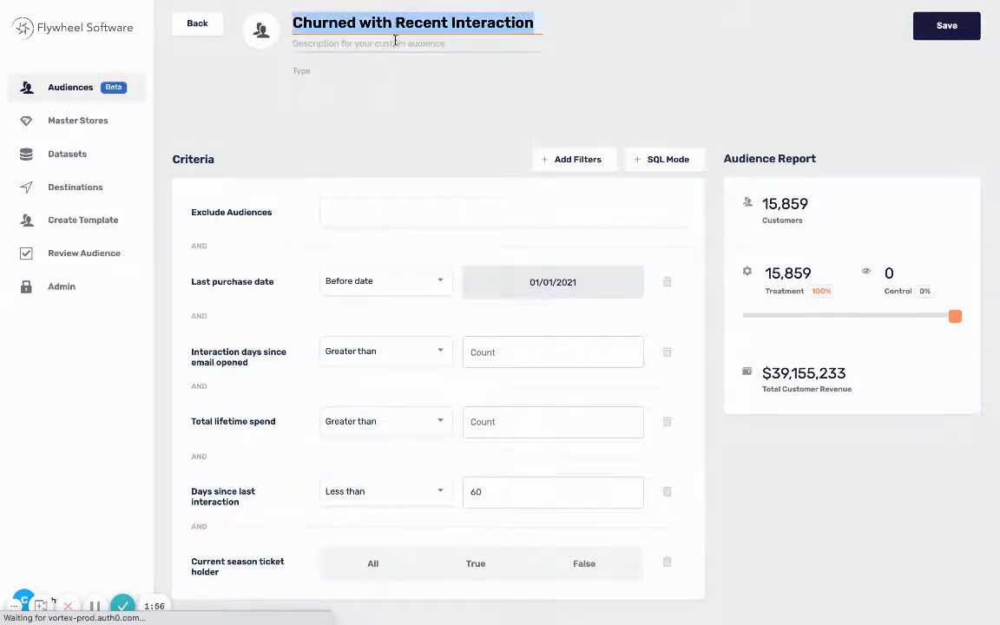
{"action": "left_click", "coordinate": [946, 26]}
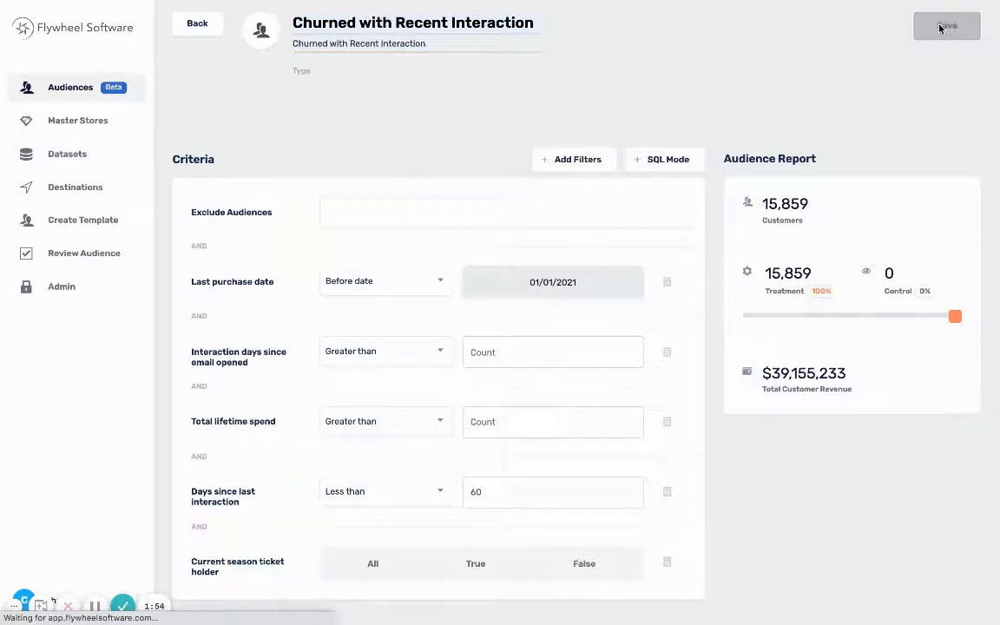
{"action": "left_click", "coordinate": [946, 26]}
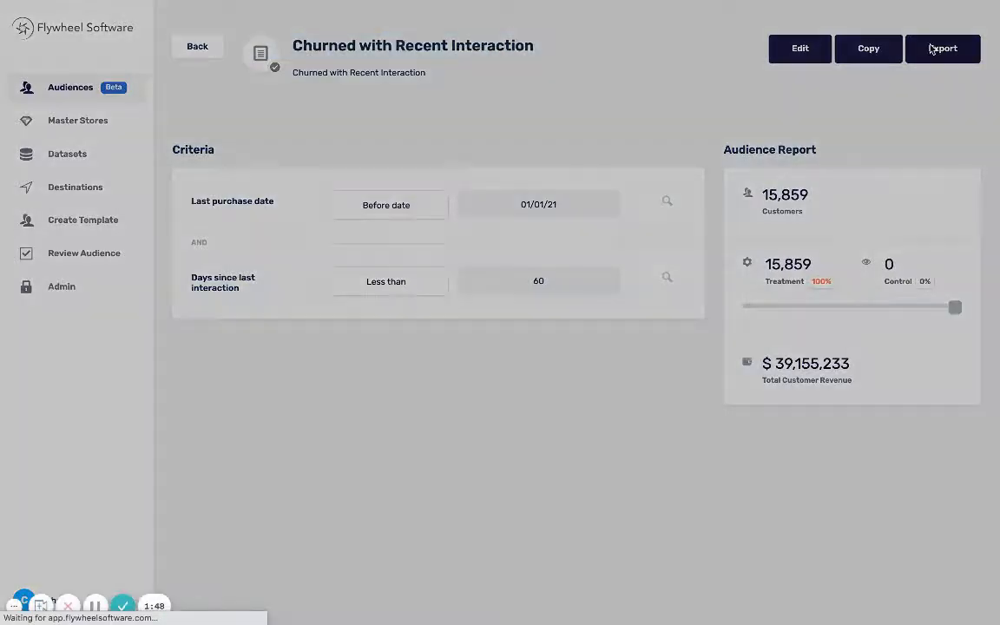
- Start the export from the Create Export dialog to the connected destinations, including AdWords
{"action": "left_click", "coordinate": [944, 49]}
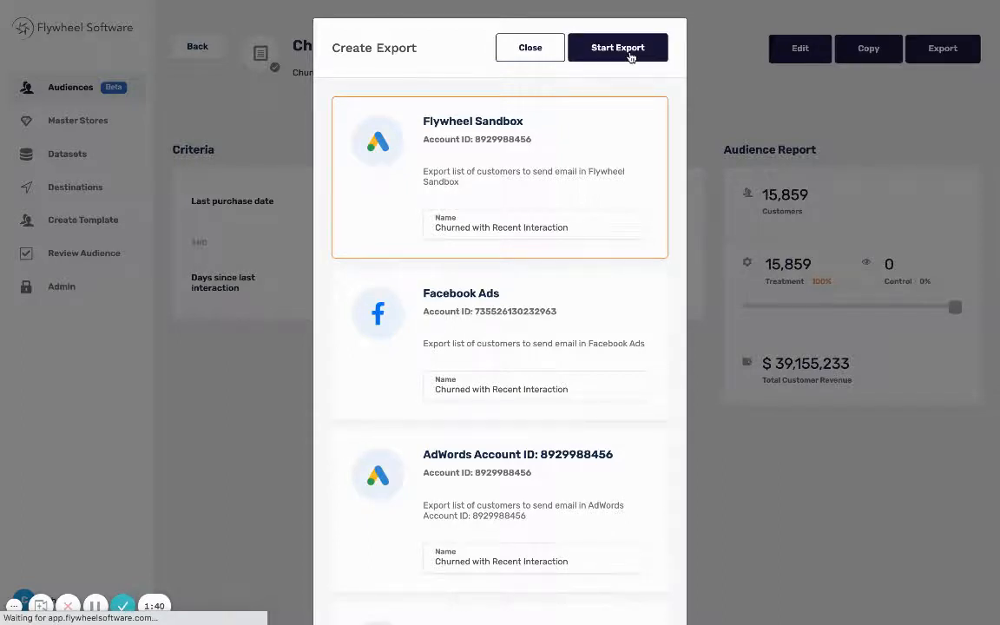
{"action": "left_click", "coordinate": [619, 46]}
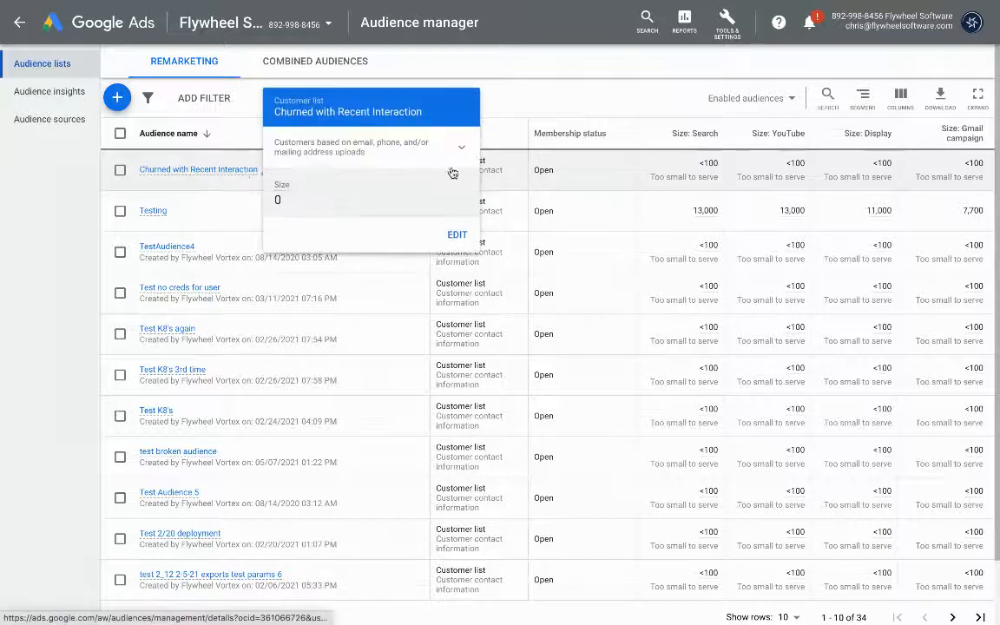
- Inspect the Churned with Recent Interaction customer list entry under Audience lists
{"action": "right_click", "coordinate": [198, 170]}
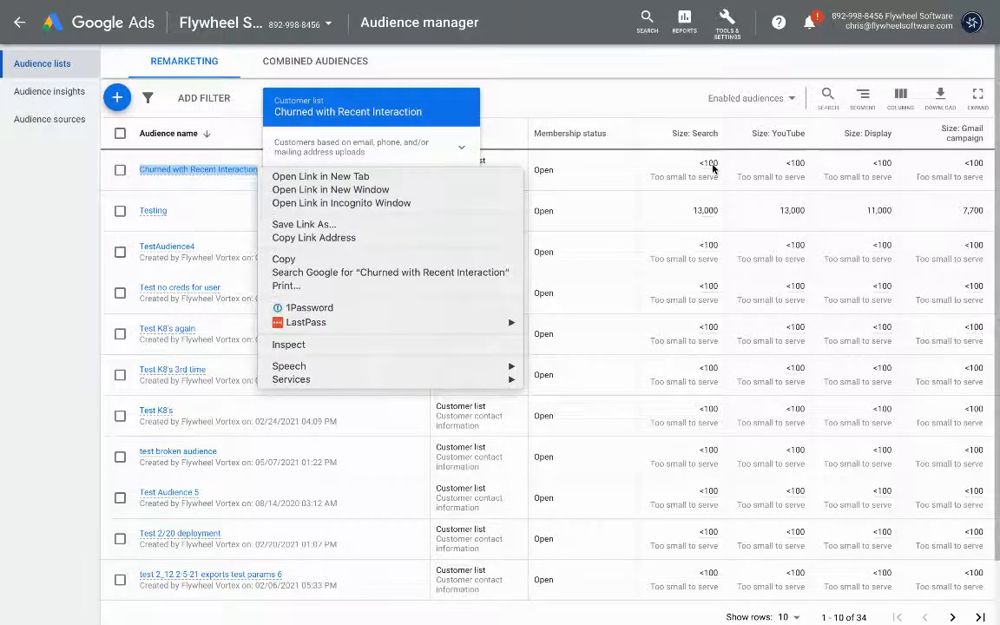
{"action": "mouse_move", "coordinate": [698, 166]}
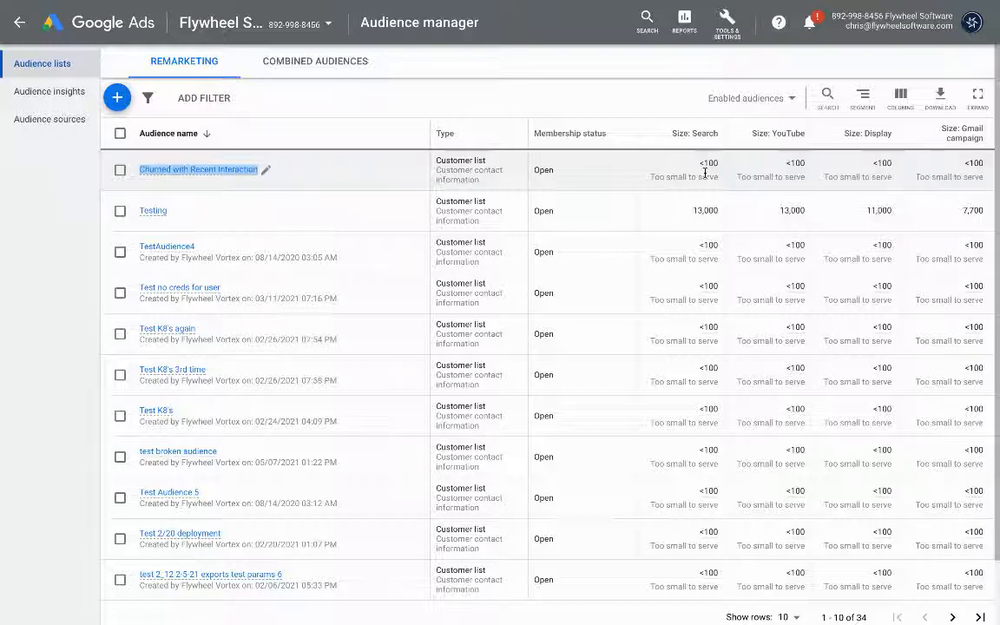
{"action": "mouse_move", "coordinate": [522, 179]}
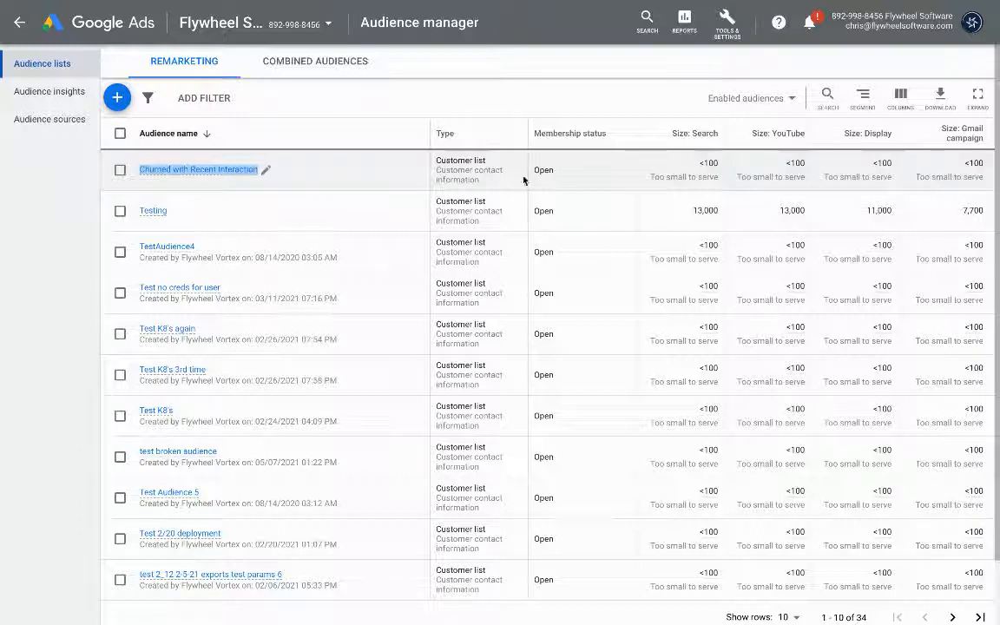